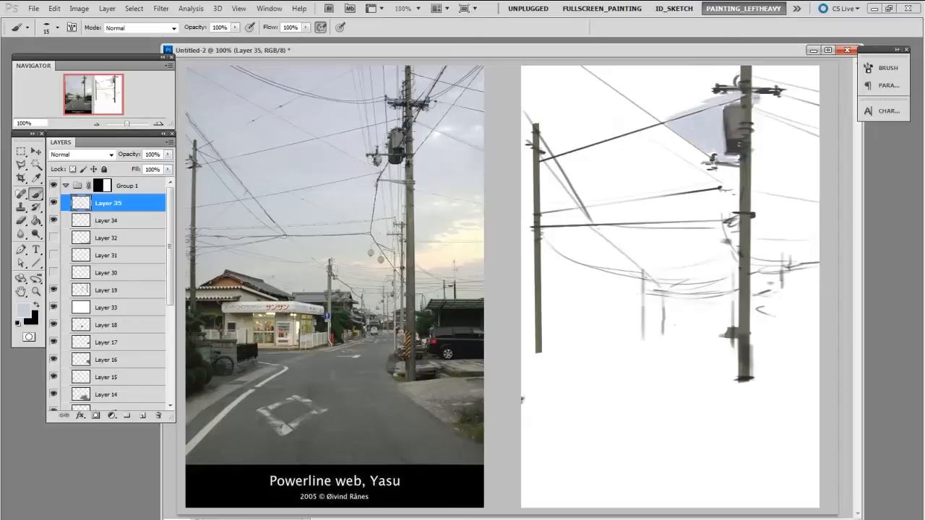
# Draw several thin power-line strokes from the left pole across the sky with a fine brush.
pyautogui.moveTo(759, 108); pyautogui.dragTo(758, 166)
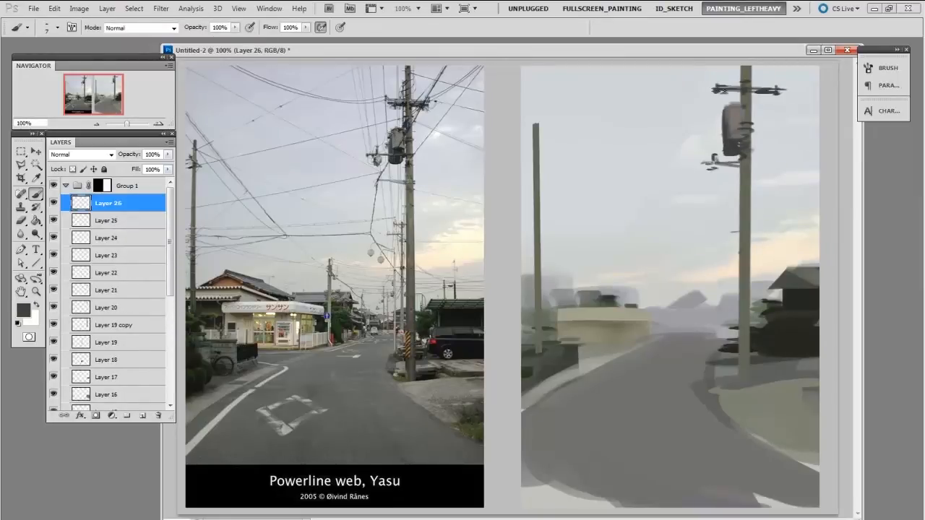
pyautogui.moveTo(552, 220); pyautogui.dragTo(752, 215)
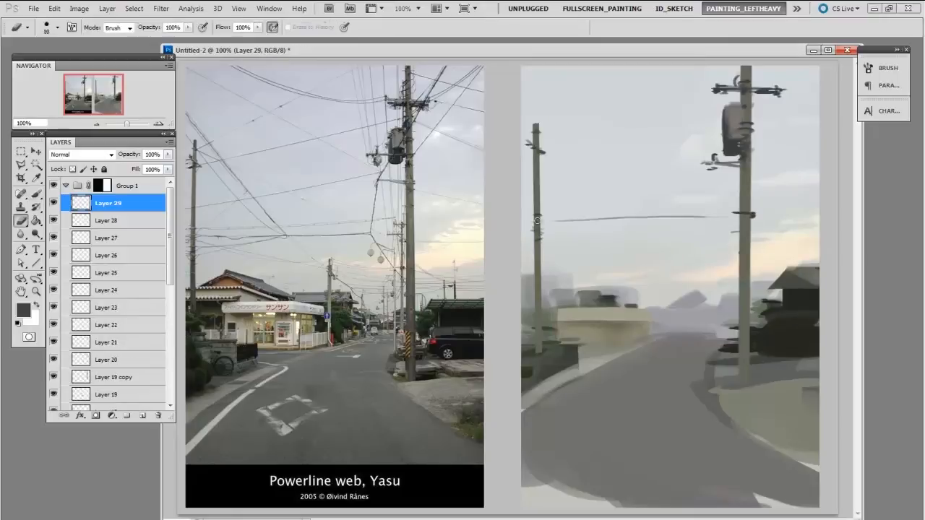
pyautogui.moveTo(537, 219); pyautogui.dragTo(723, 219)
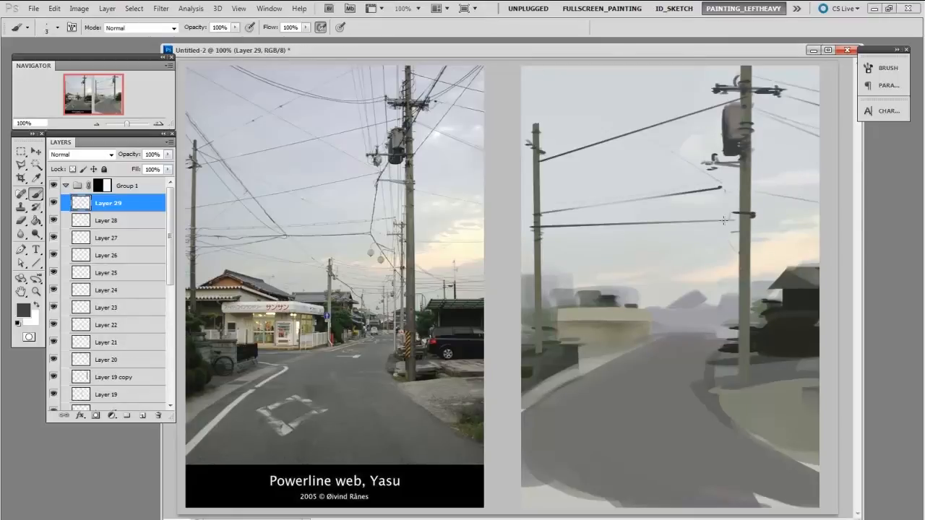